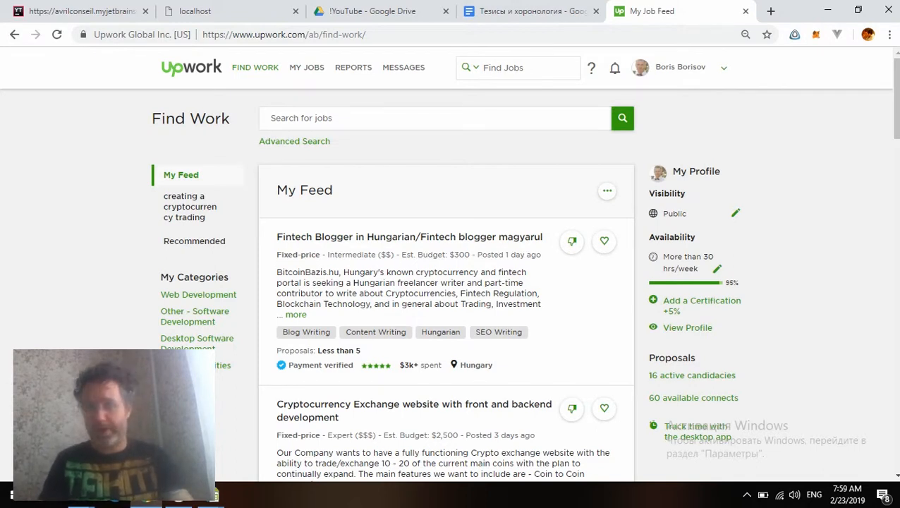
Open the Reports menu to list the available report types
left_click(352, 67)
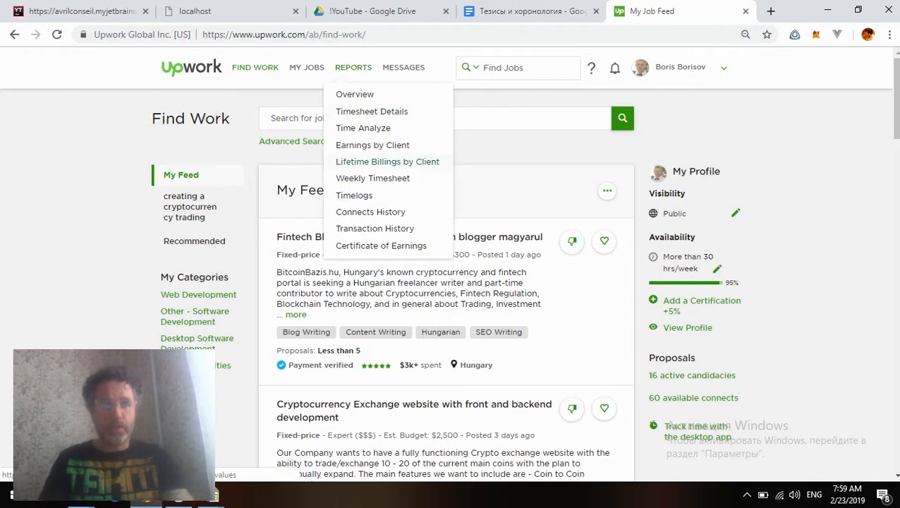
mouse_move(372, 178)
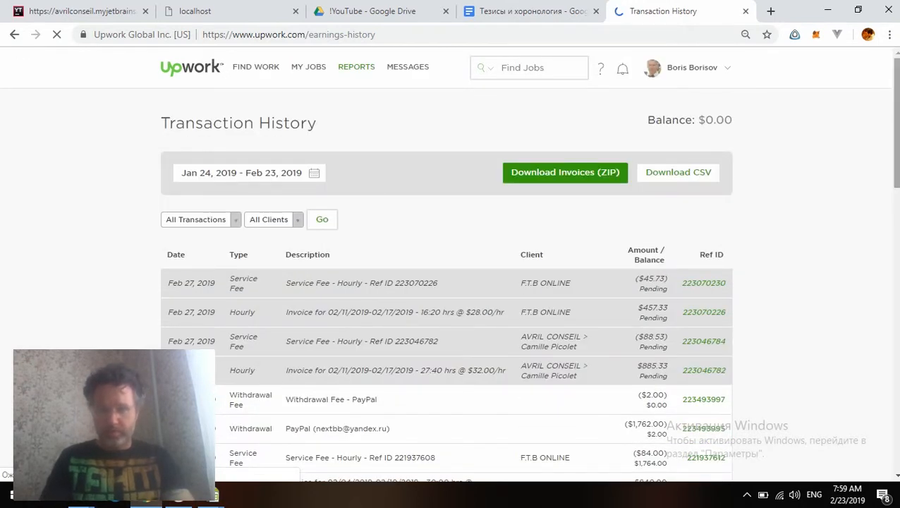
scroll("down", 3)
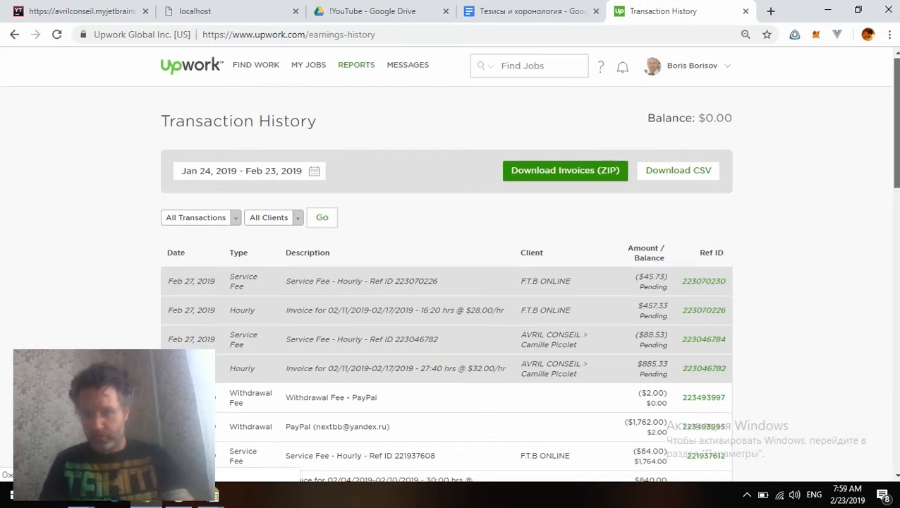
scroll("down", 3)
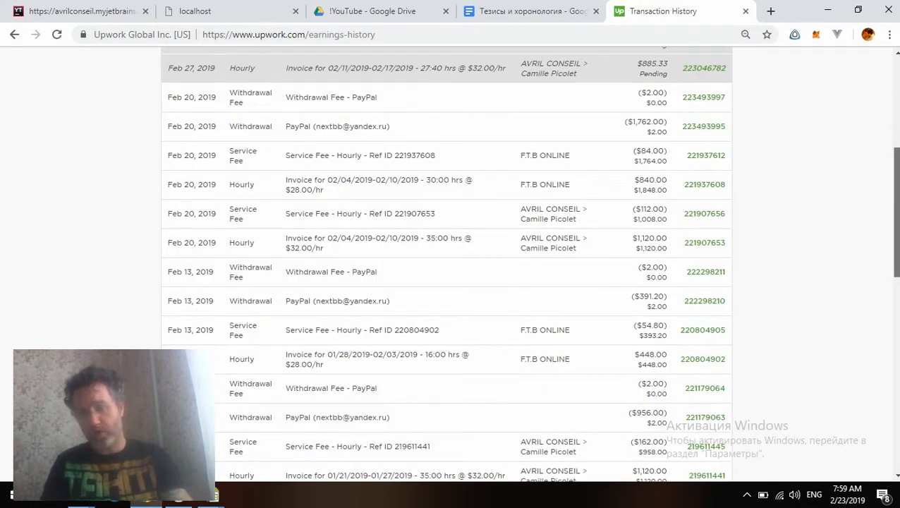
scroll("up", 3)
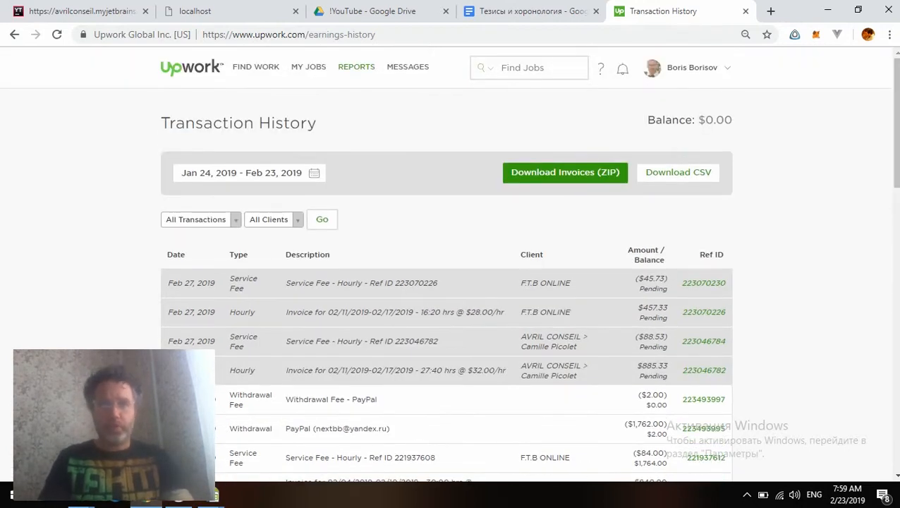
Open the Weekly Timesheet report from the Reports menu
left_click(356, 66)
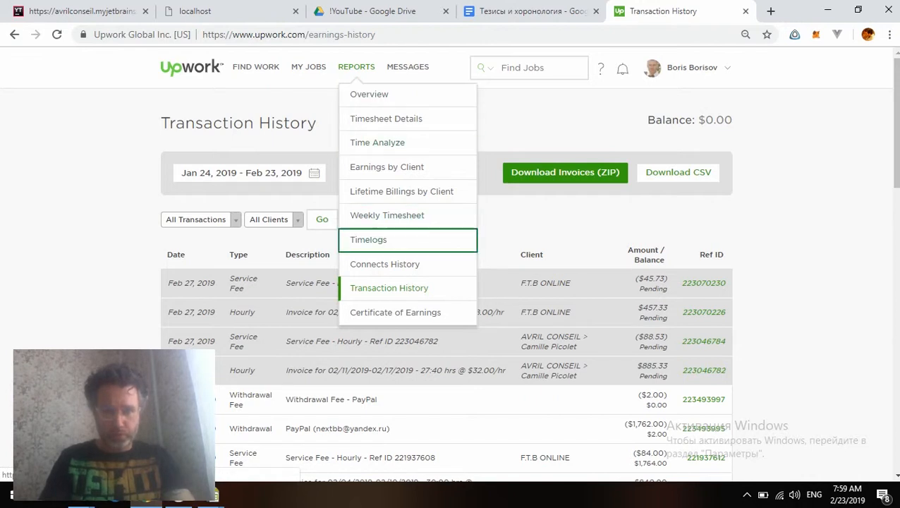
mouse_move(387, 215)
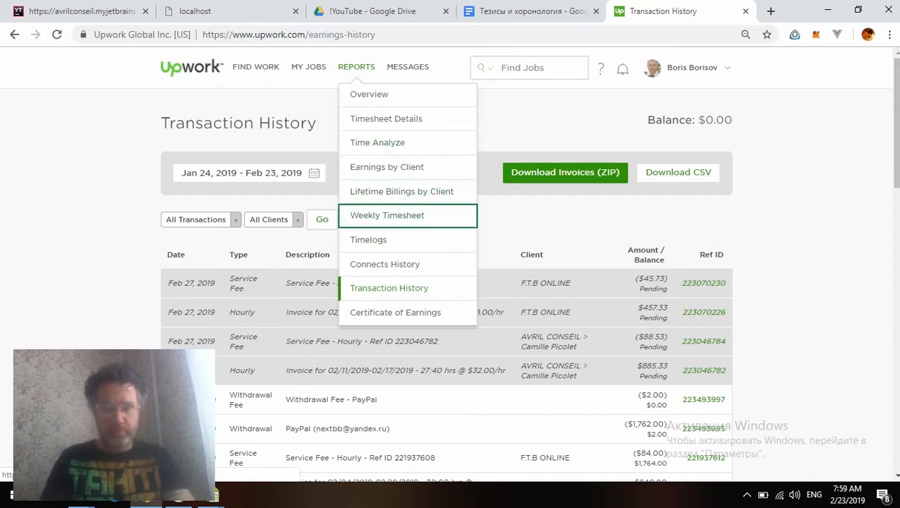
left_click(387, 215)
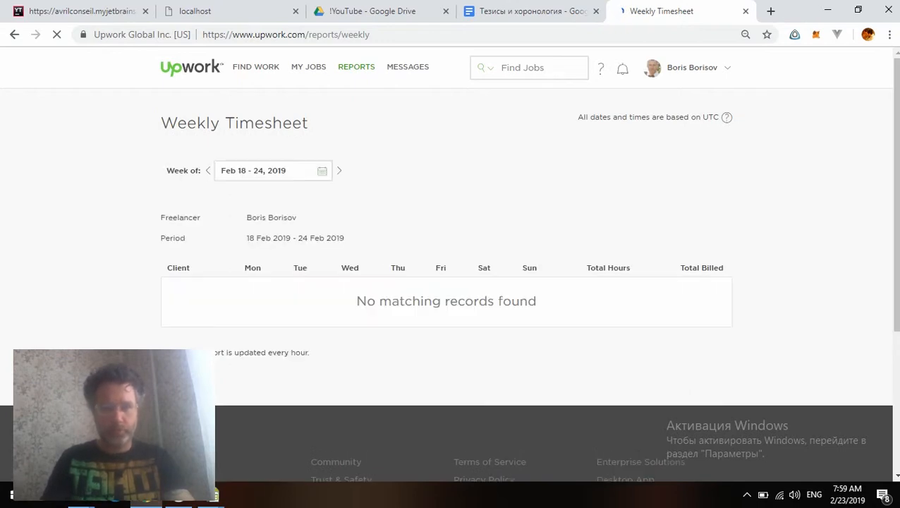
Go back to the week of Feb 11–17, 2019 and highlight the $1,342.67 total billed
left_click(207, 170)
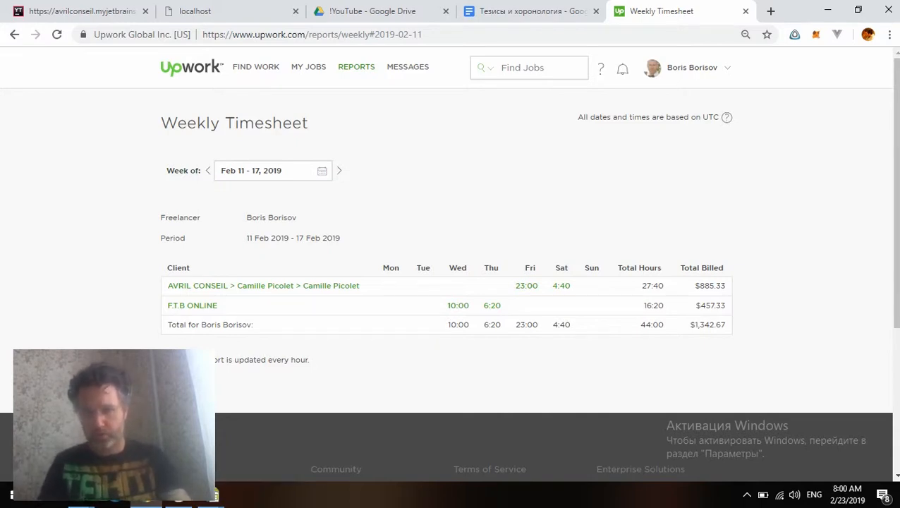
double_click(710, 324)
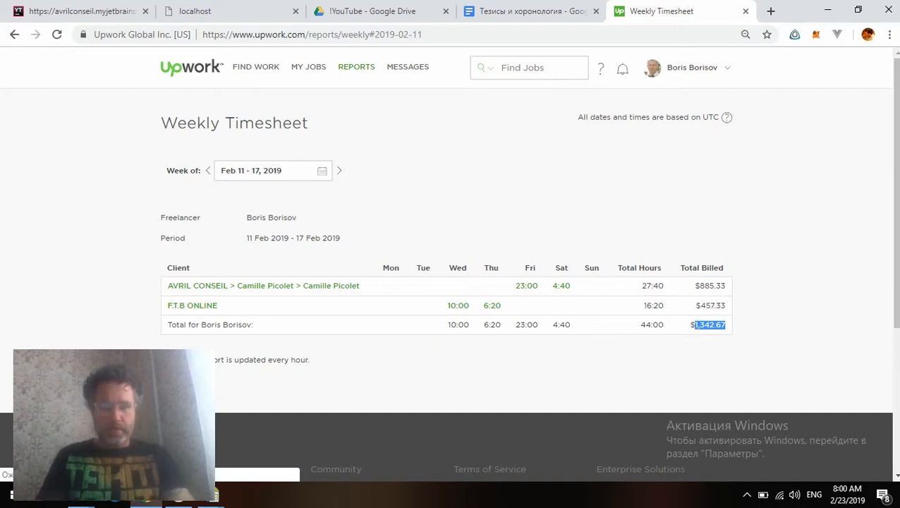